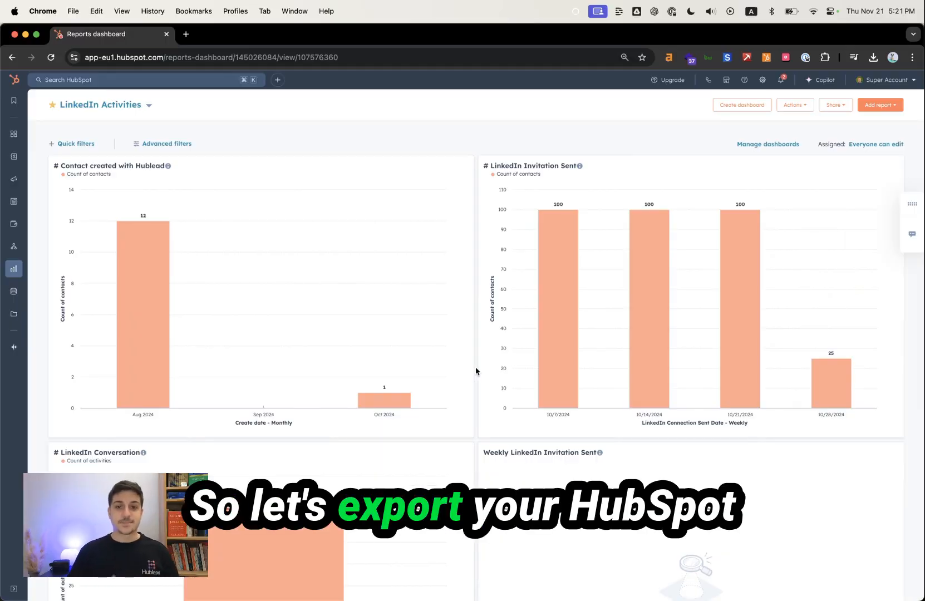
mouse_move(224, 236)
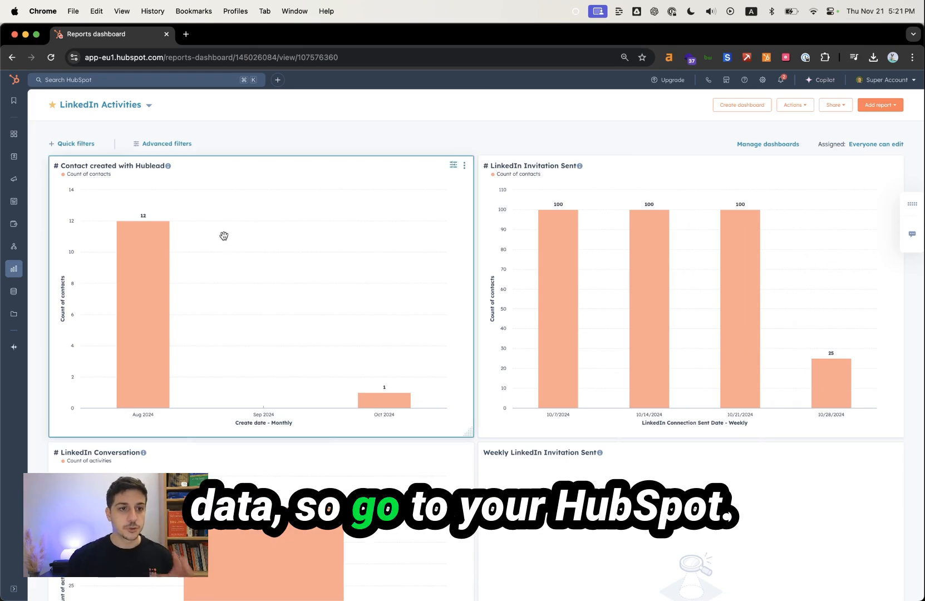
Show the CRM menu listing Contacts, Companies and Deals from the LinkedIn Activities dashboard
left_click(14, 157)
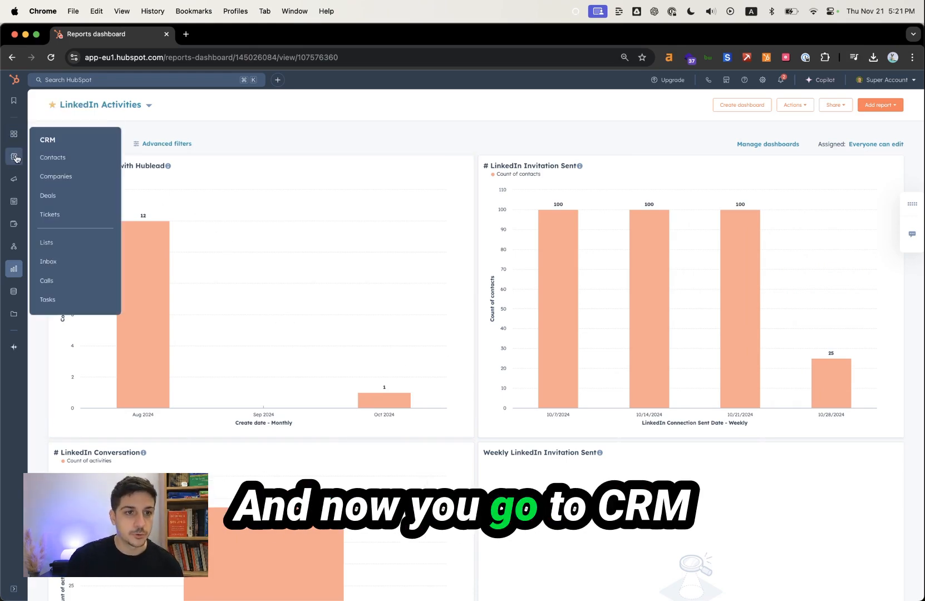
mouse_move(68, 157)
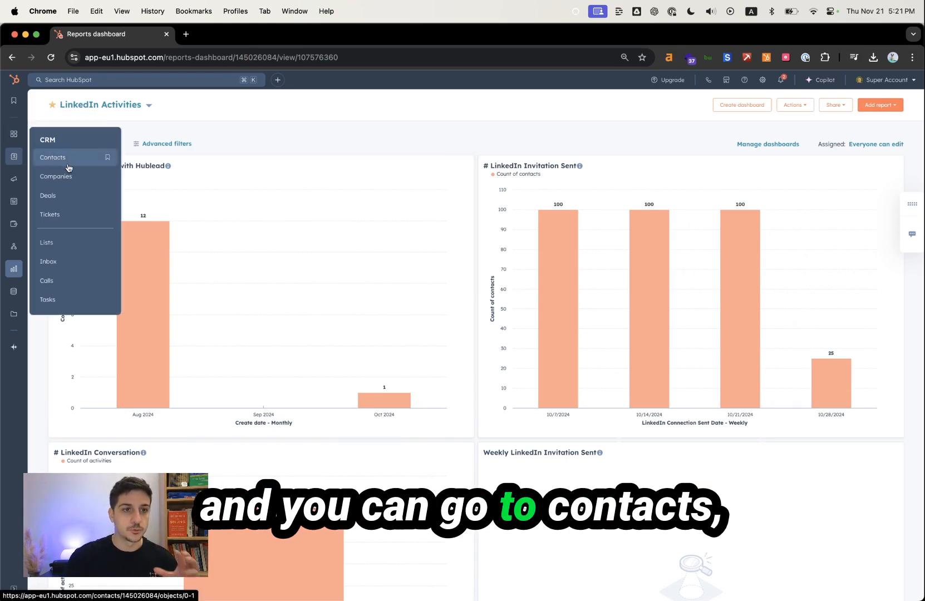
mouse_move(50, 215)
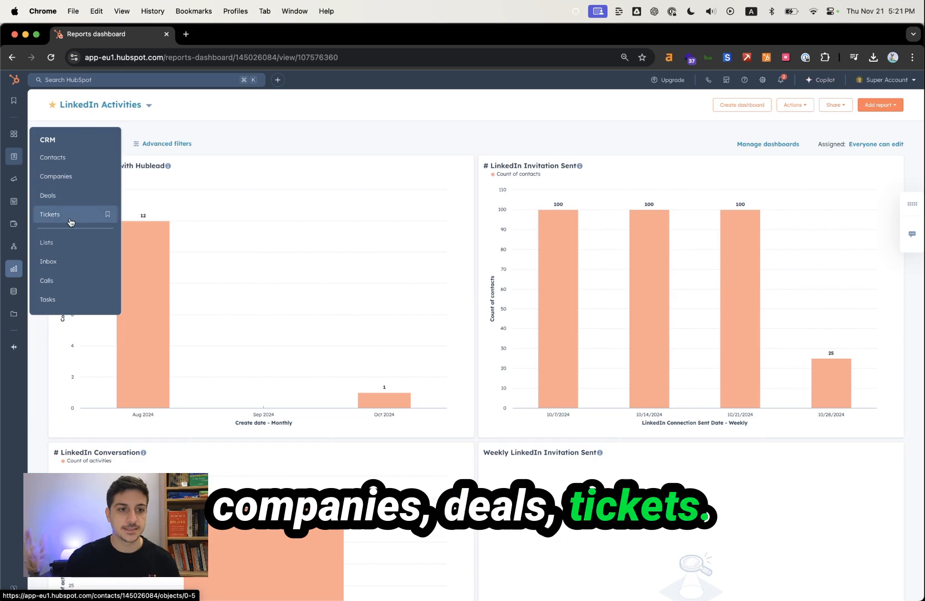
Go to the five unassigned Contacts and browse the other available record types
left_click(53, 158)
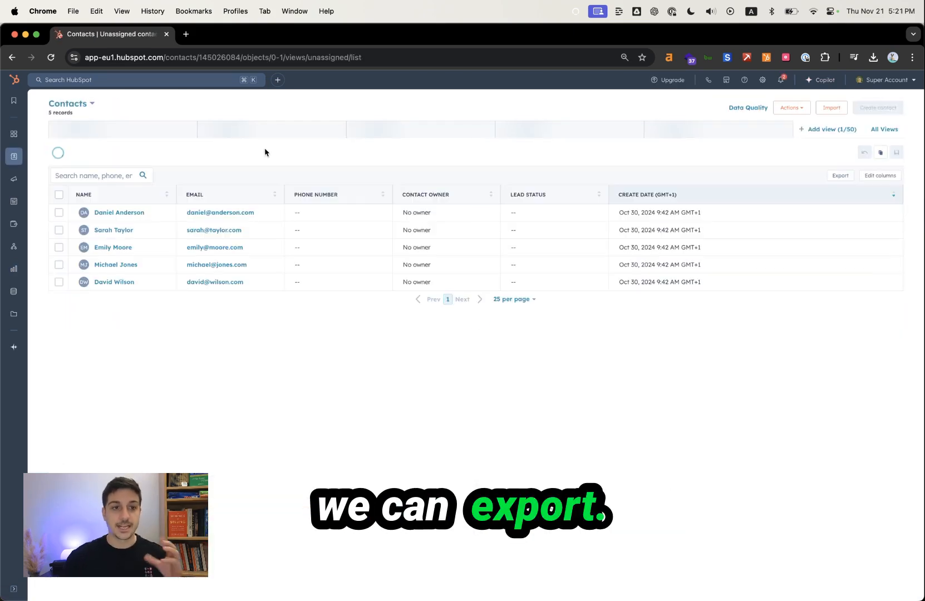
left_click(71, 103)
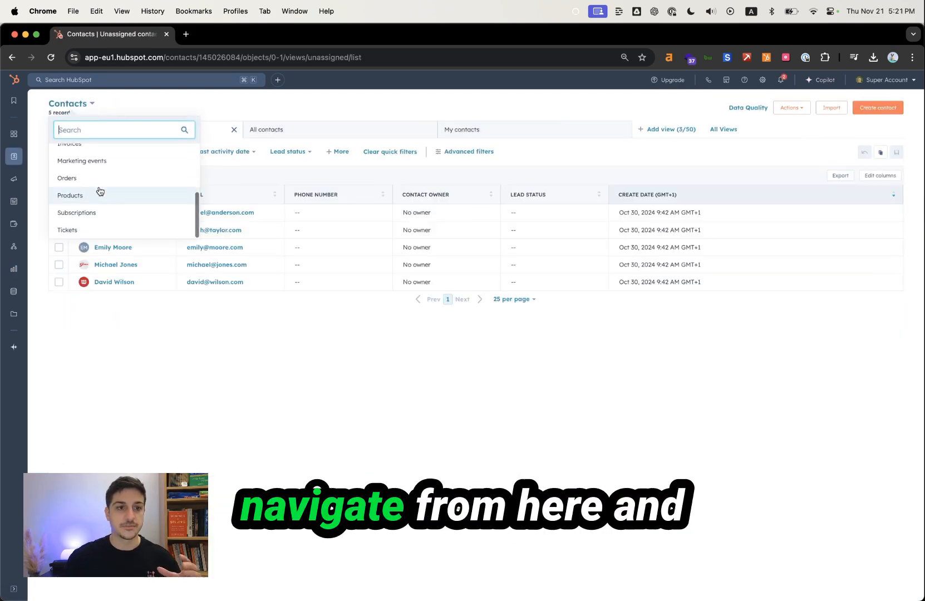
scroll("up", 3)
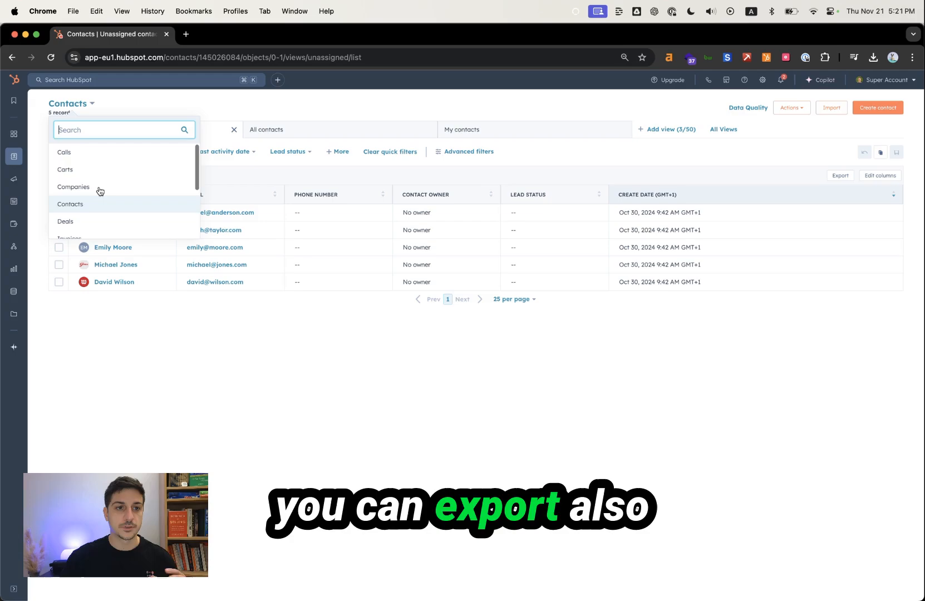
scroll("down", 3)
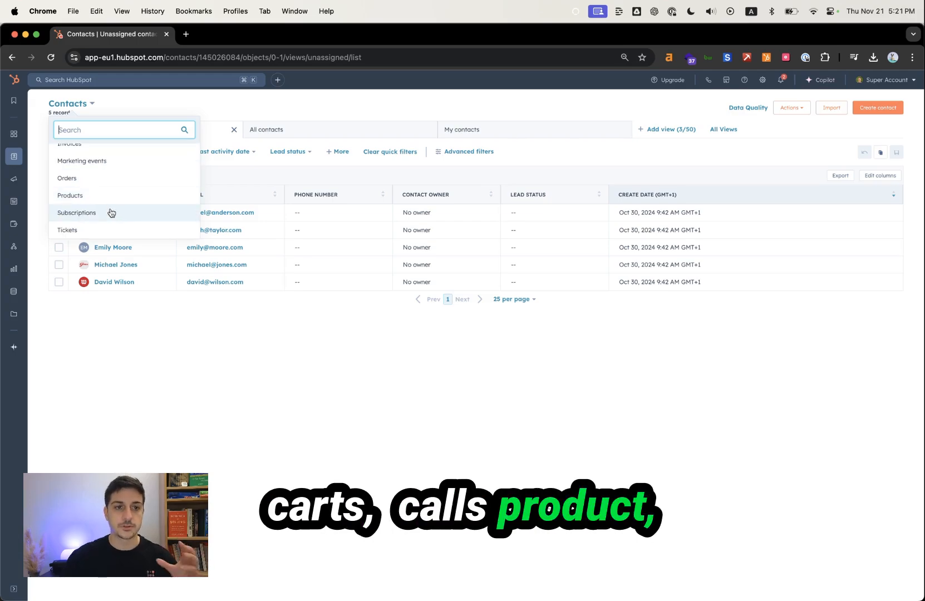
left_click(361, 118)
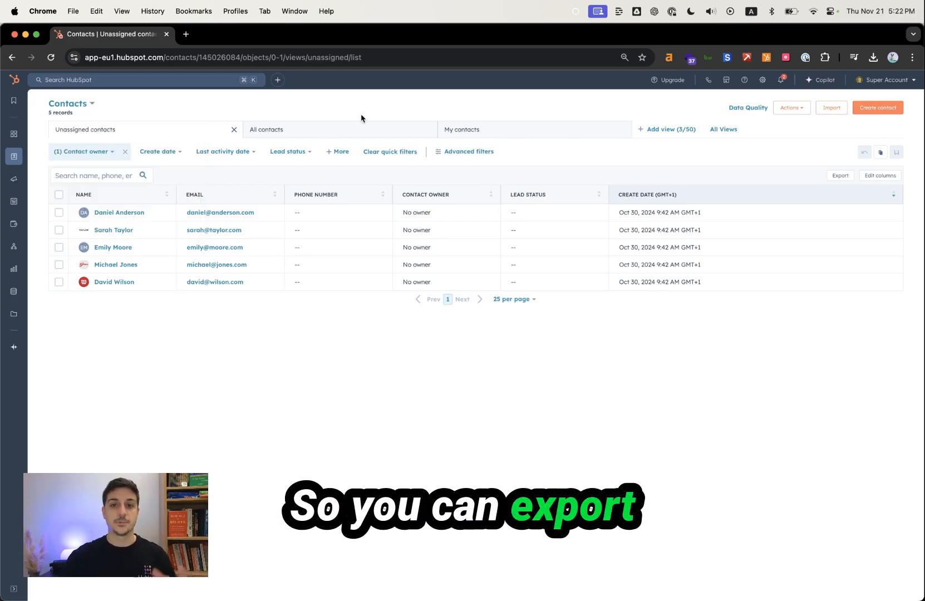
mouse_move(470, 112)
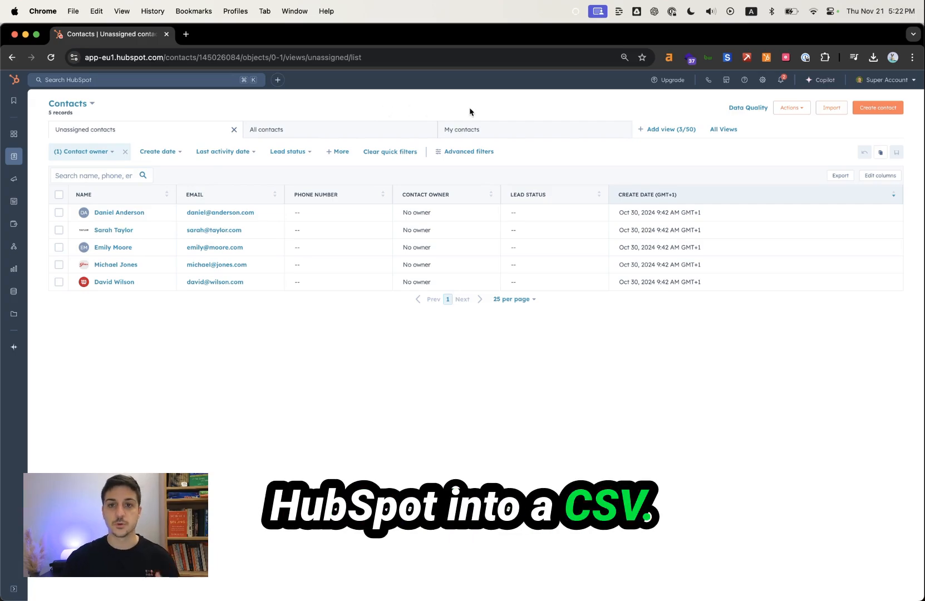
mouse_move(118, 129)
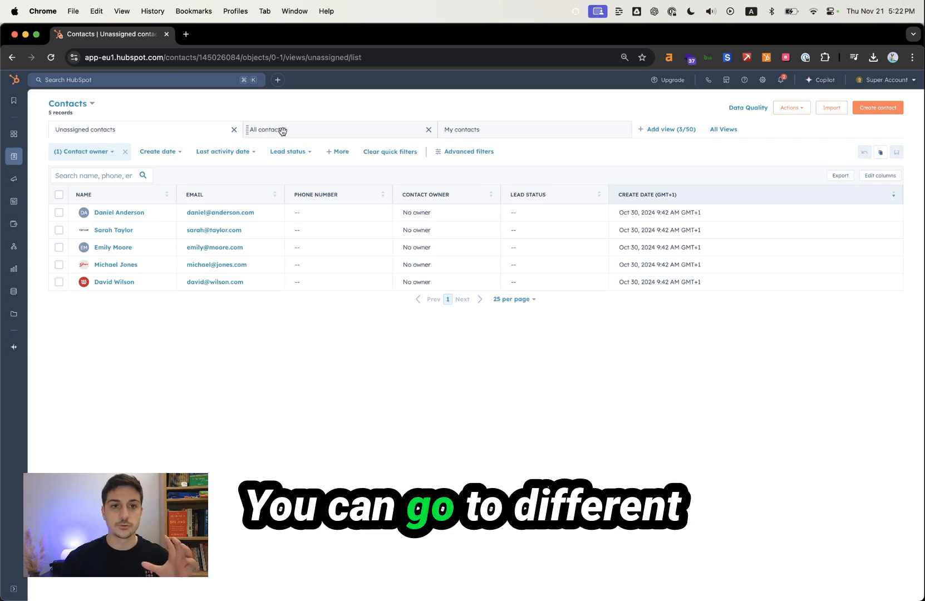
Open the Advanced filters side panel listing contact properties over the unassigned contacts
left_click(469, 152)
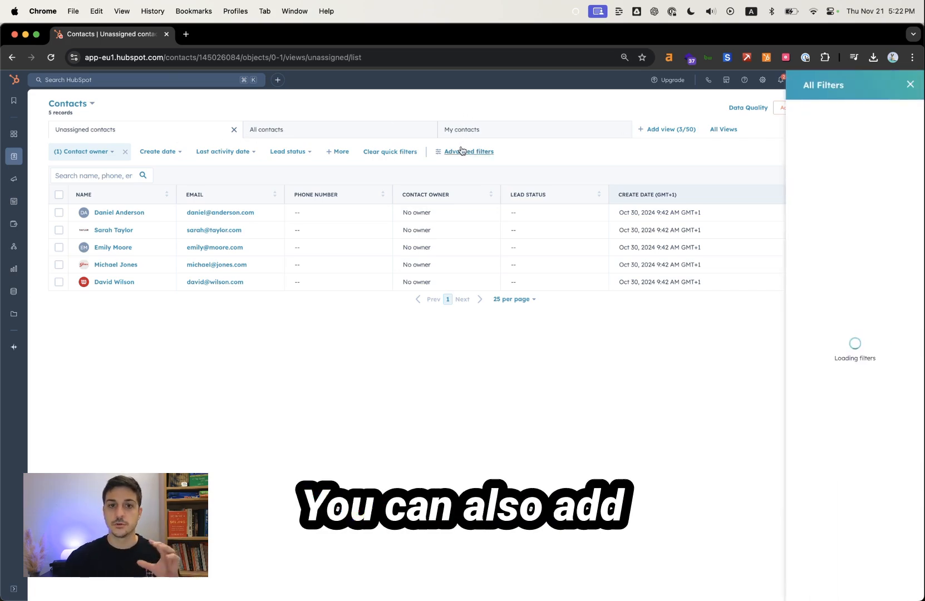
left_click(469, 152)
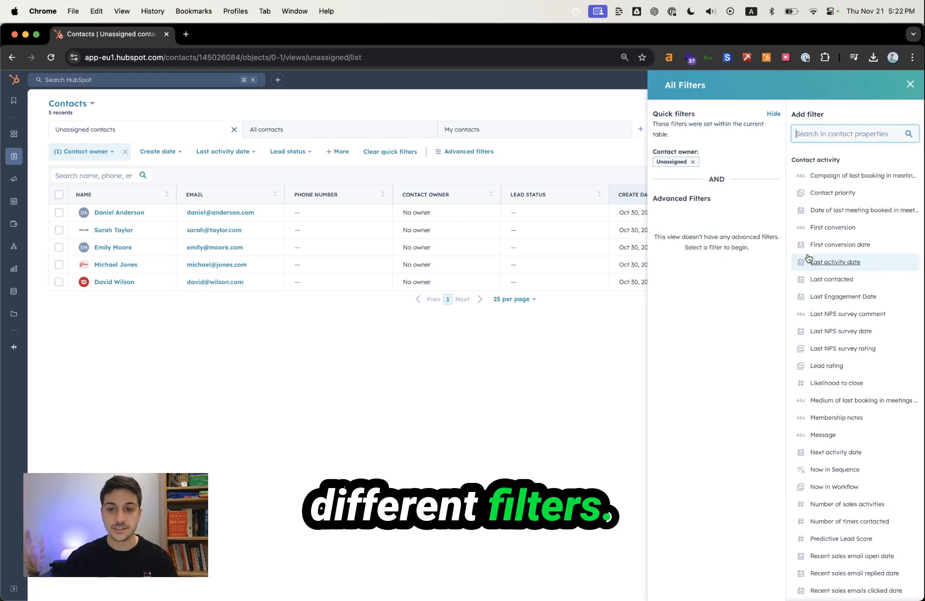
mouse_move(735, 260)
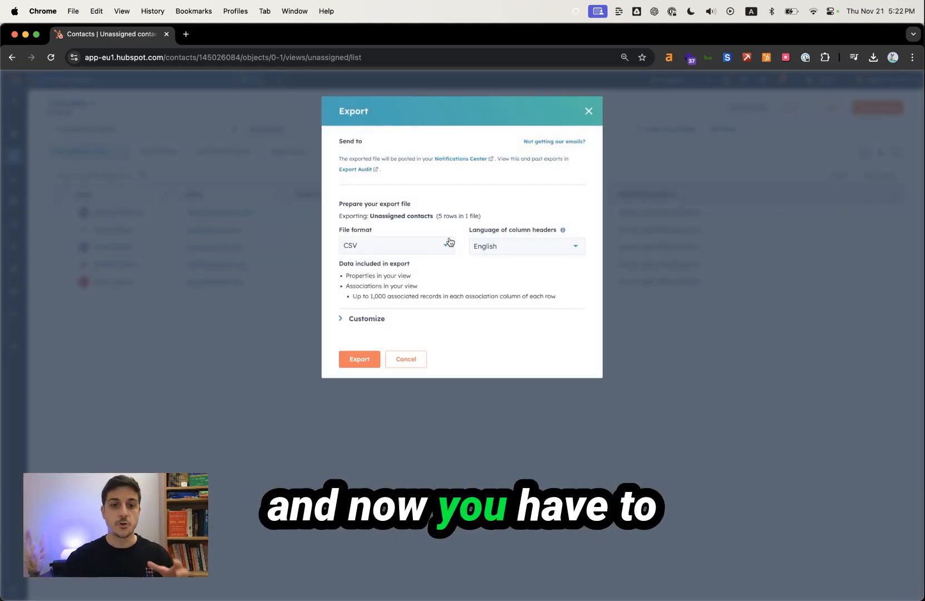
Export the five unassigned contacts as CSV in English with all properties on records
left_click(397, 246)
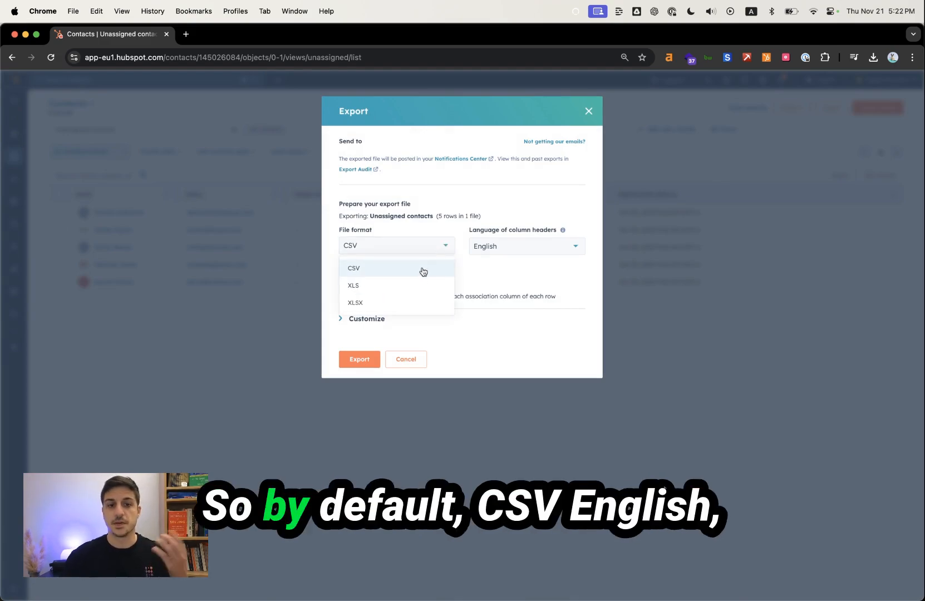
left_click(525, 246)
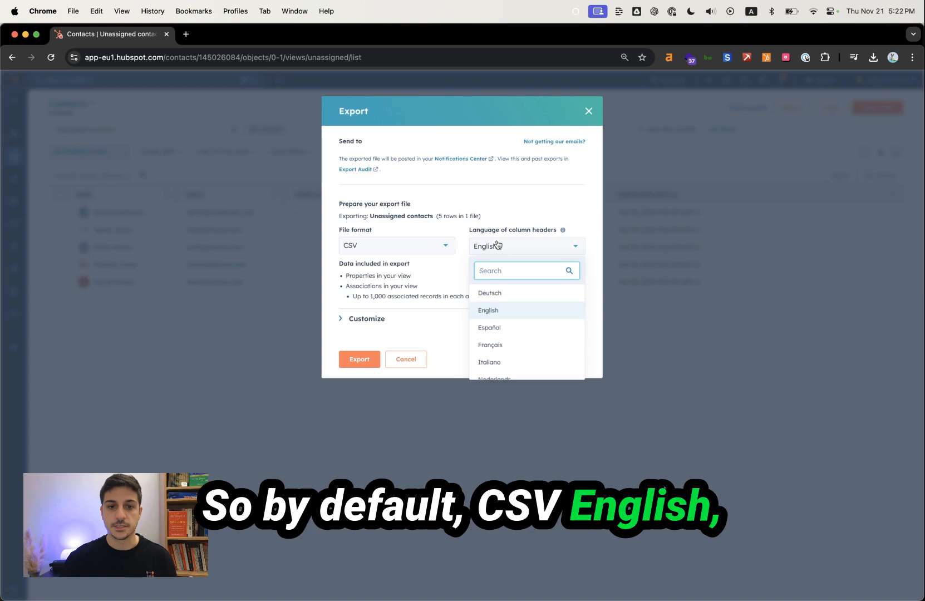
left_click(365, 318)
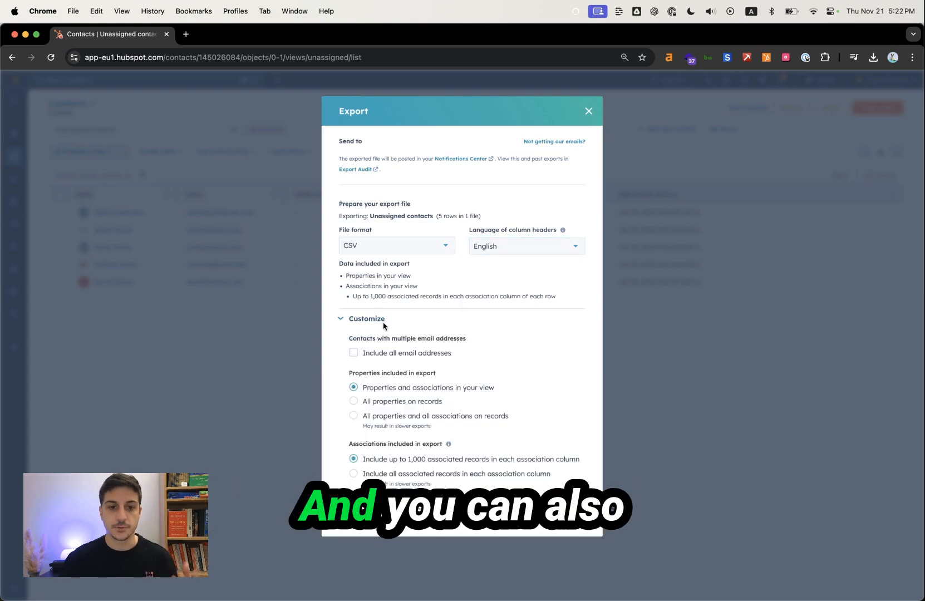
mouse_move(381, 354)
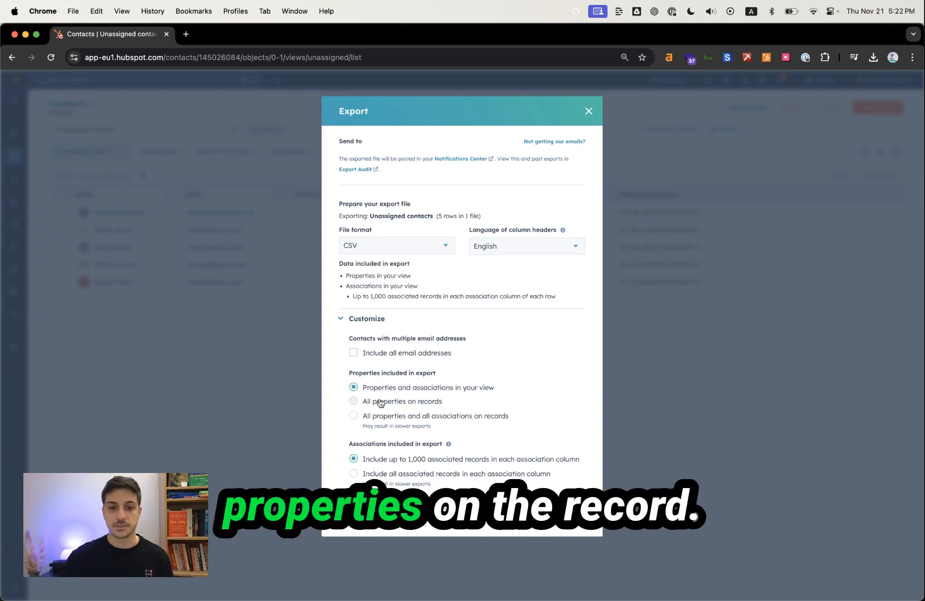
left_click(353, 401)
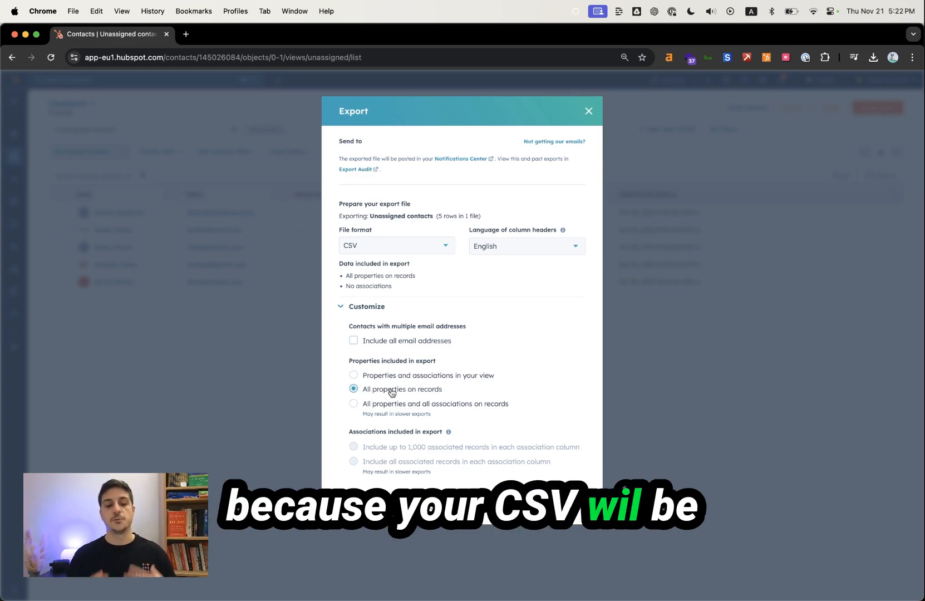
mouse_move(399, 384)
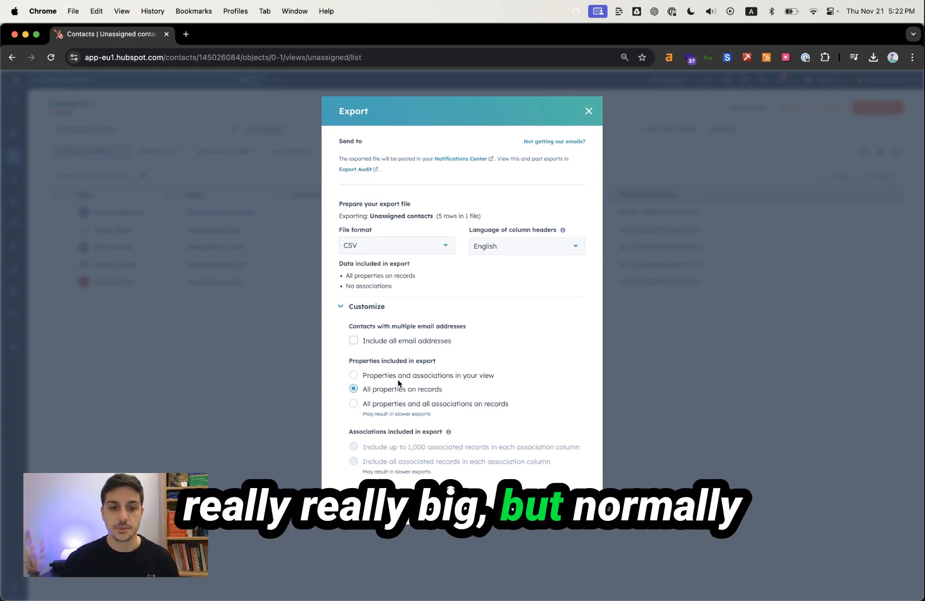
left_click(353, 375)
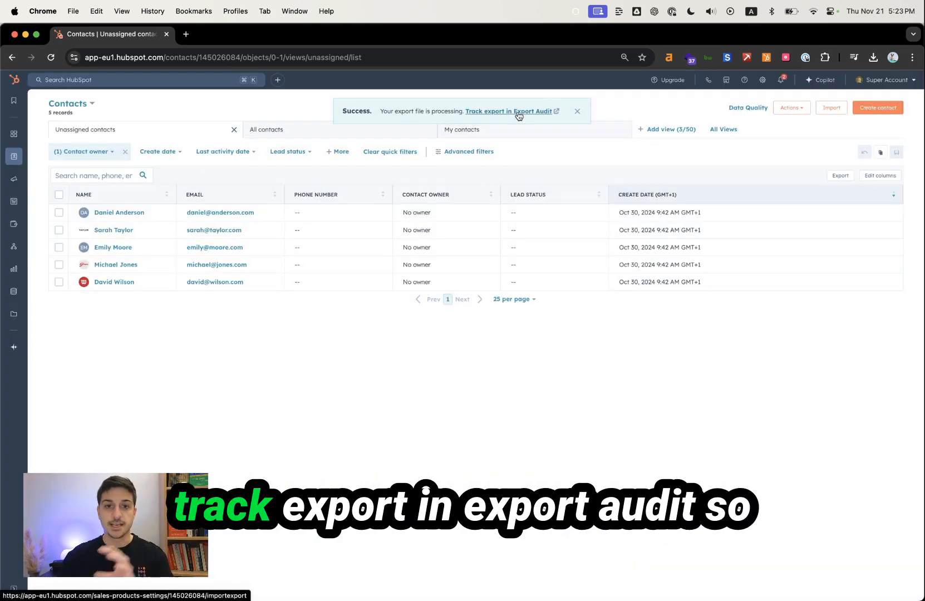
Follow the Success banner link to view the 'Unassigned contacts' export in Export Audit
left_click(508, 111)
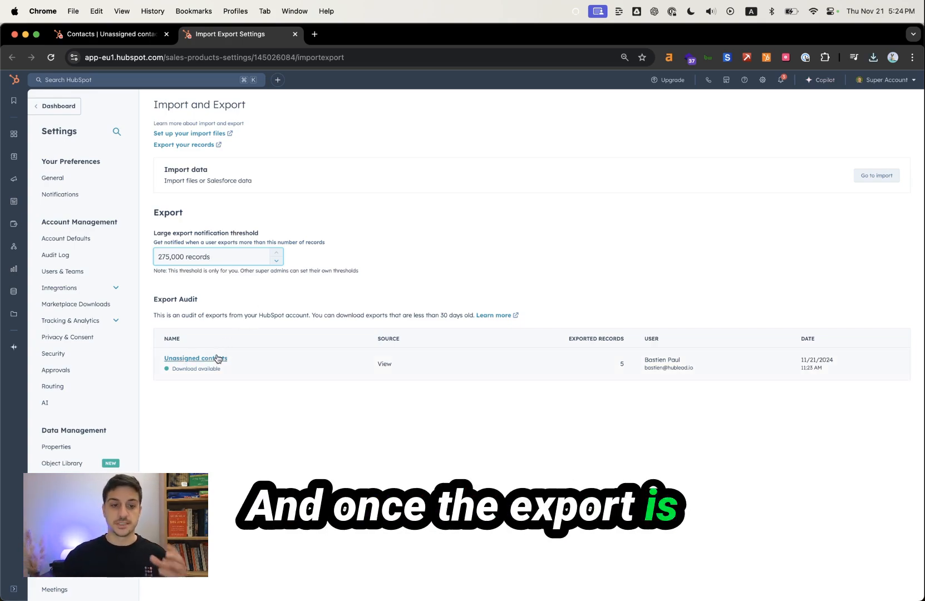
mouse_move(195, 369)
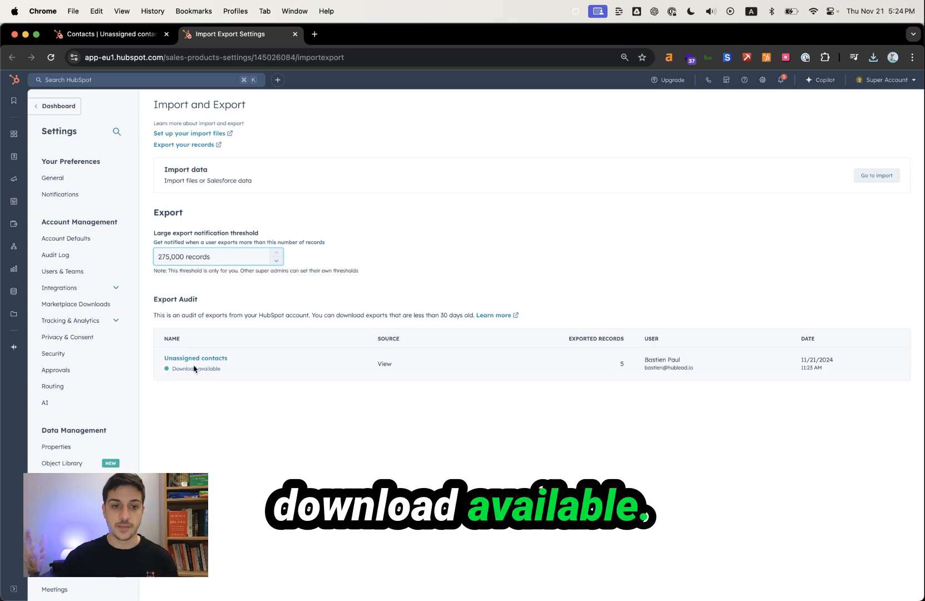
mouse_move(196, 358)
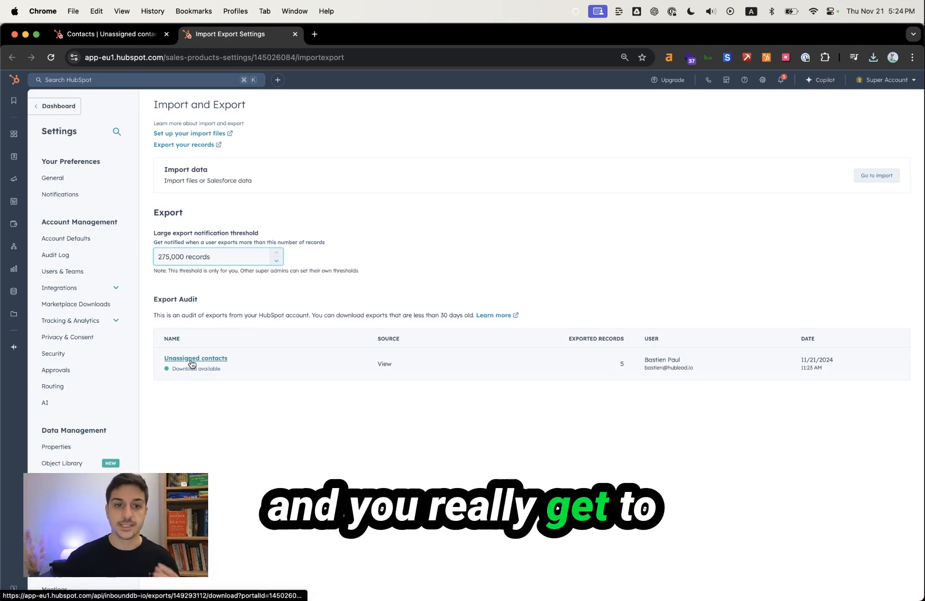